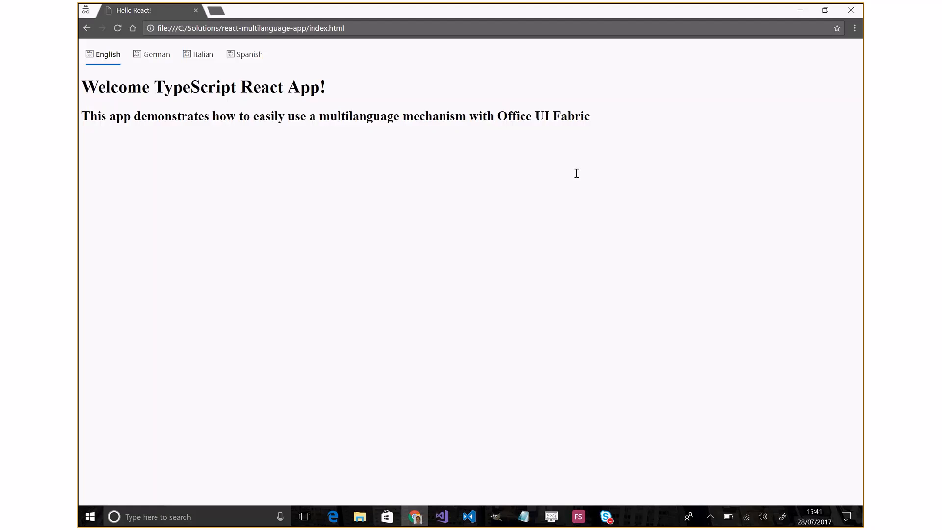
mouse_move(357, 217)
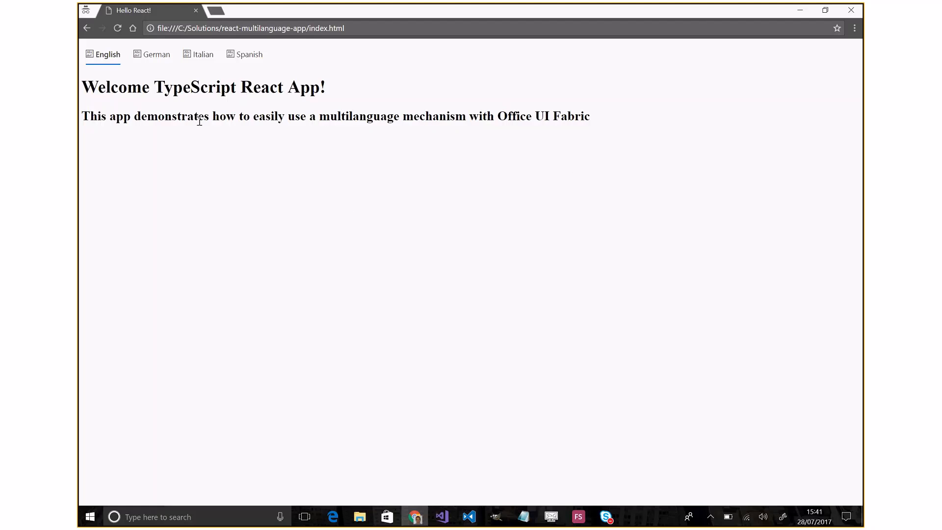
mouse_move(144, 63)
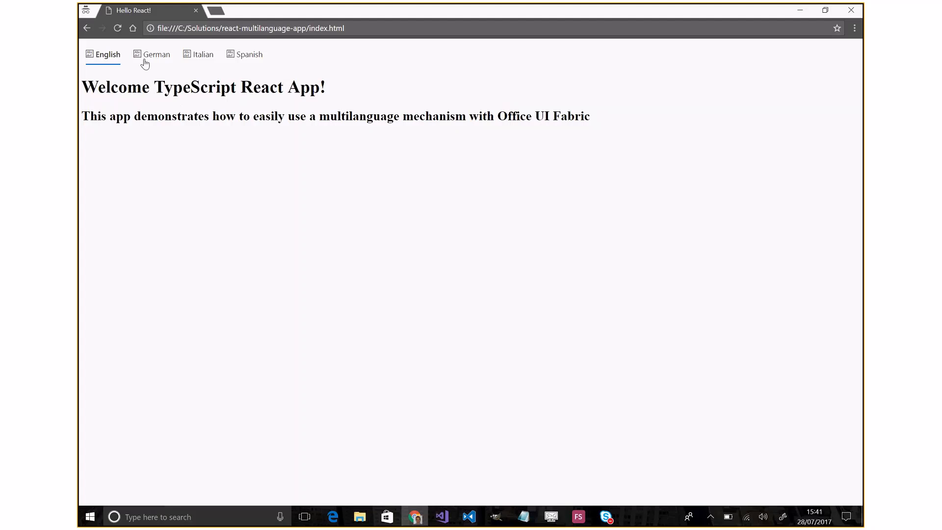
Step: Switch the page text through German, Italian, Spanish, English and Italian, ending on Spanish
click(156, 54)
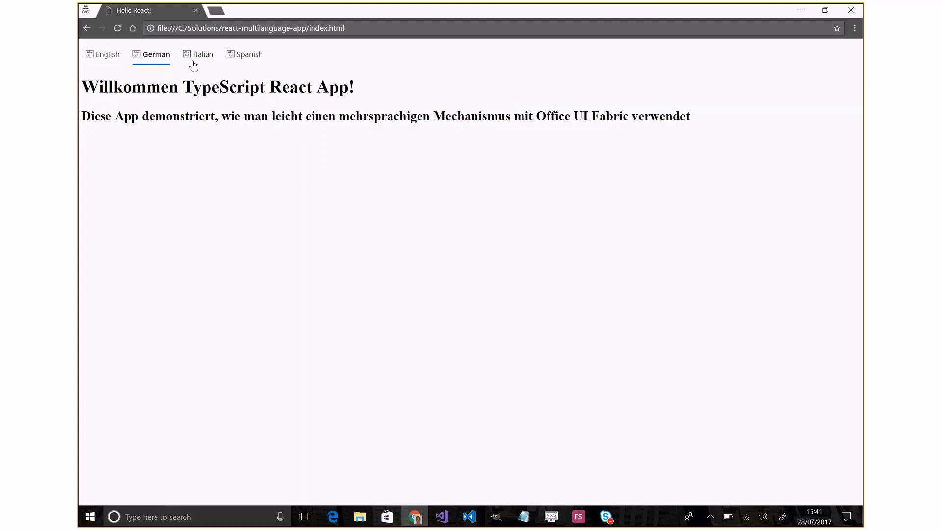
click(203, 54)
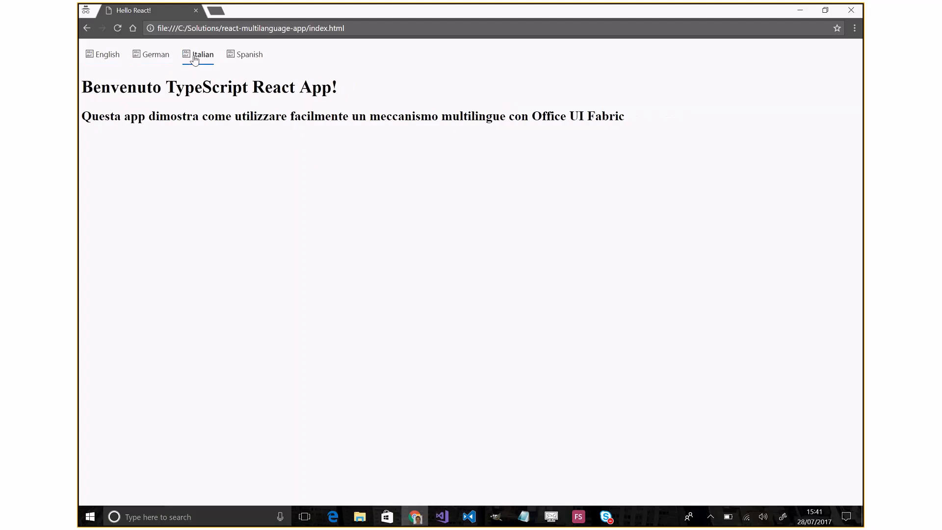
click(248, 54)
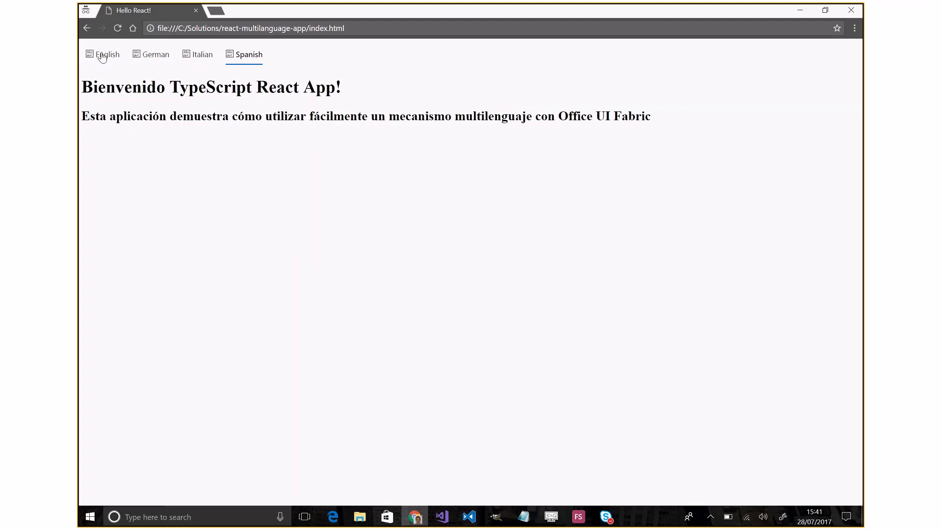
click(107, 54)
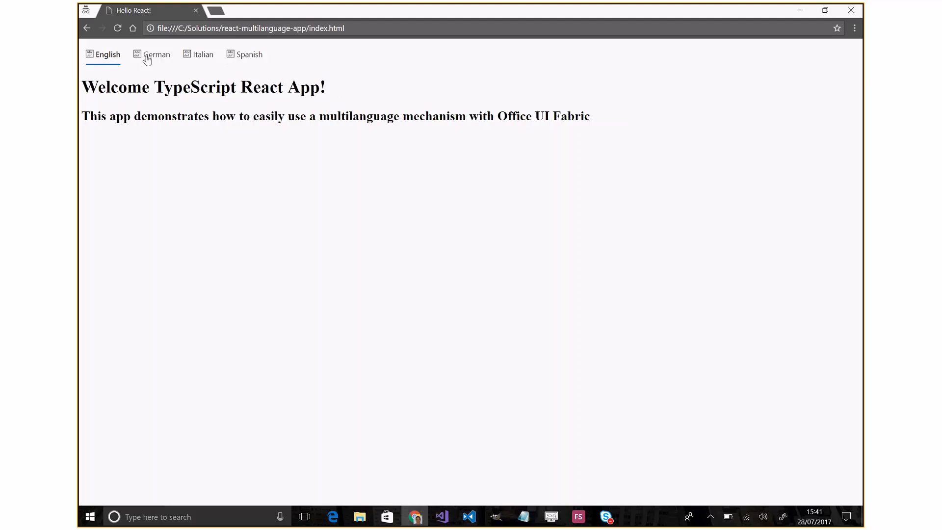
click(203, 53)
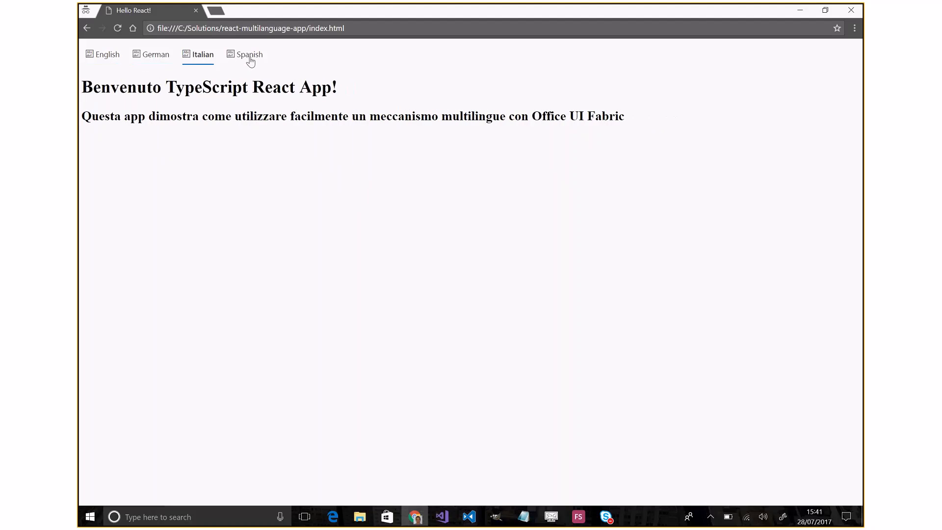
click(248, 54)
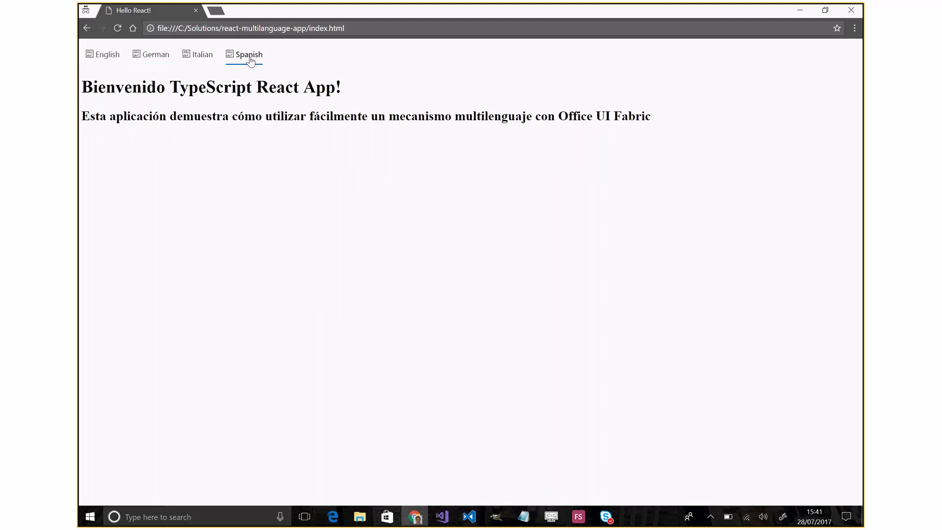
mouse_move(466, 319)
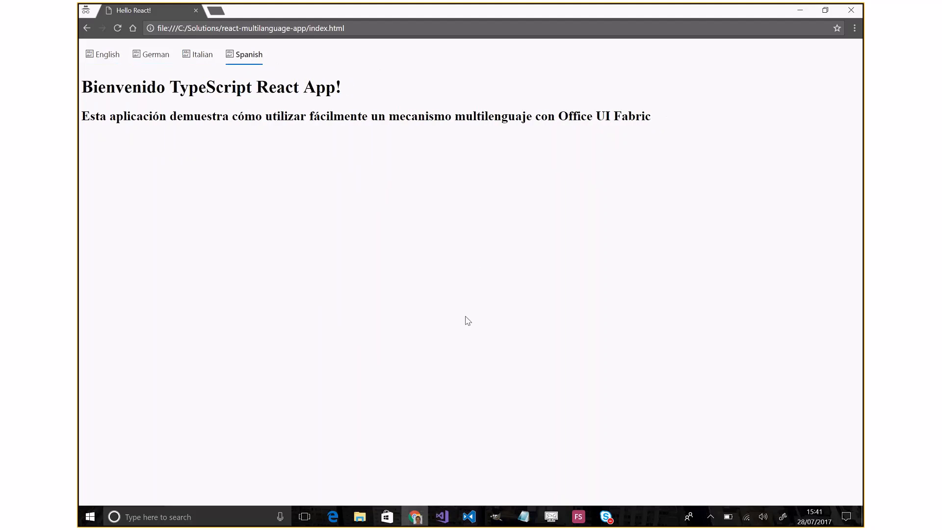
mouse_move(537, 360)
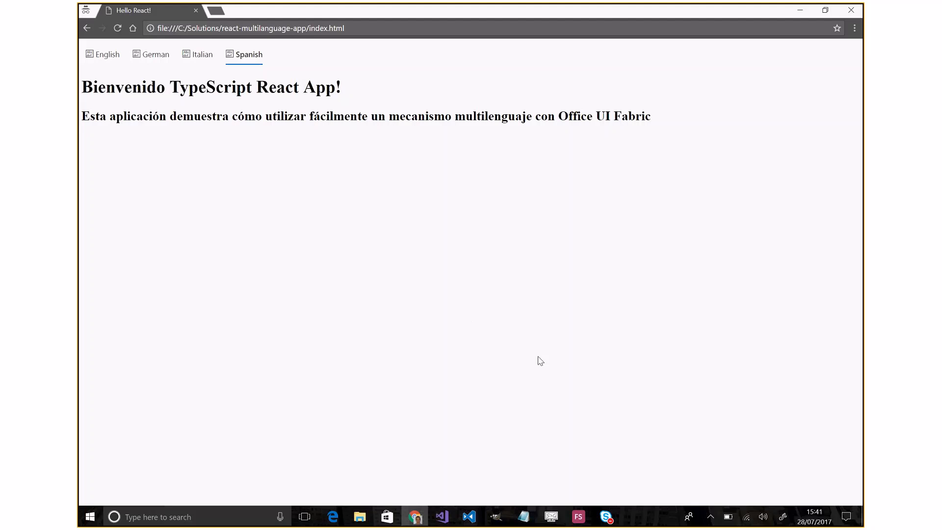
mouse_move(469, 516)
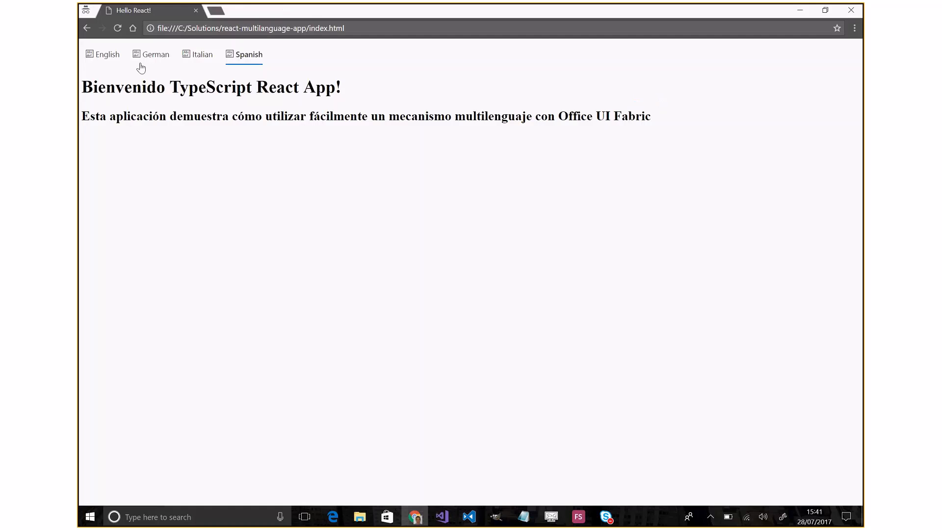
mouse_move(223, 53)
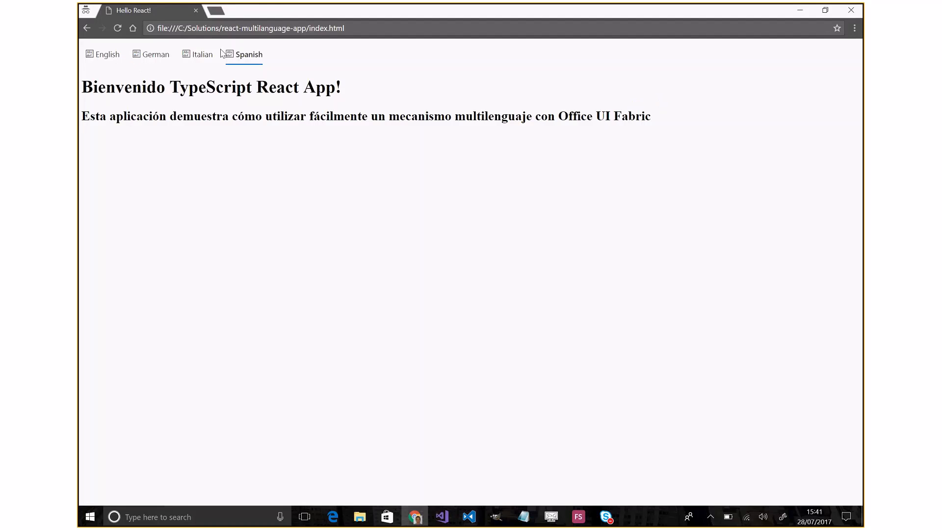
click(468, 517)
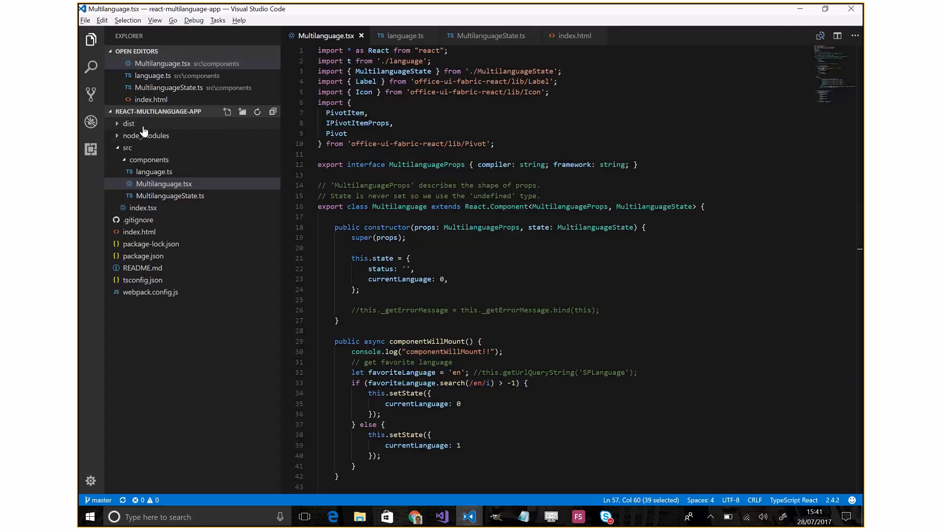
mouse_move(144, 131)
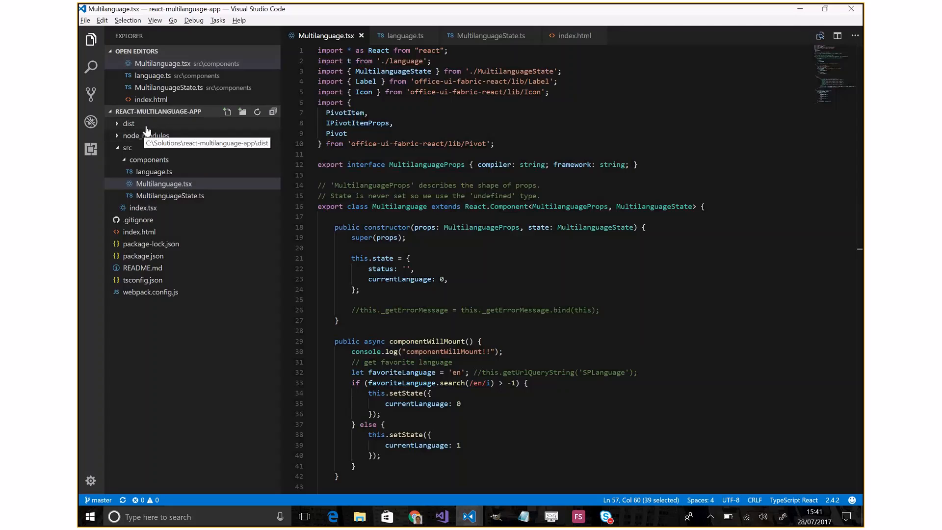
mouse_move(172, 137)
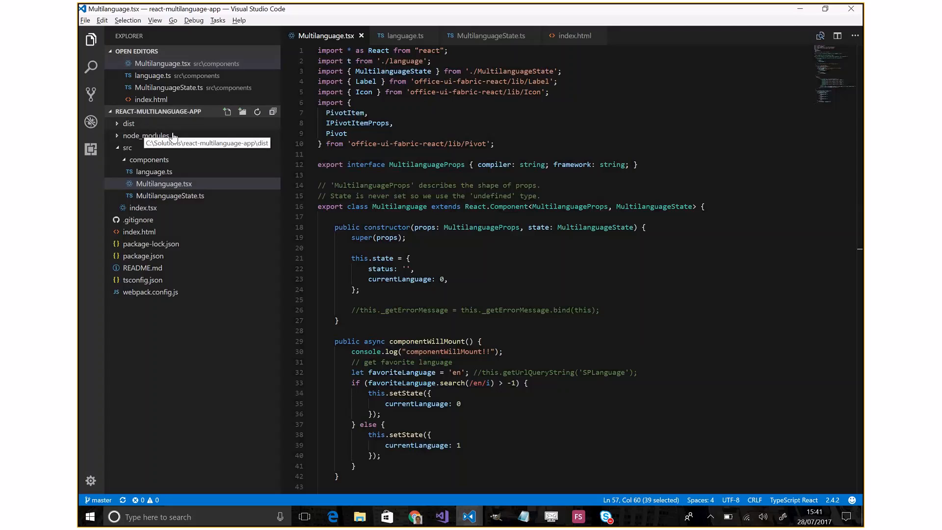
mouse_move(181, 153)
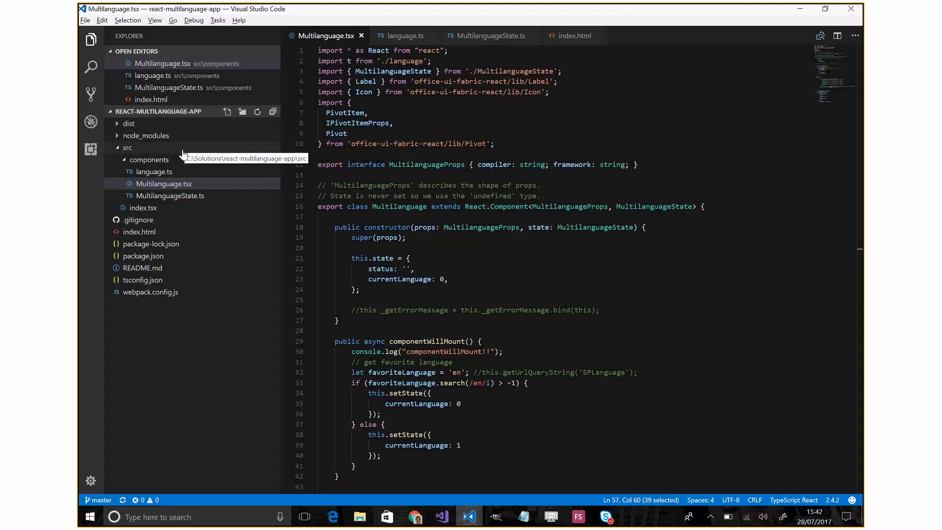
mouse_move(178, 157)
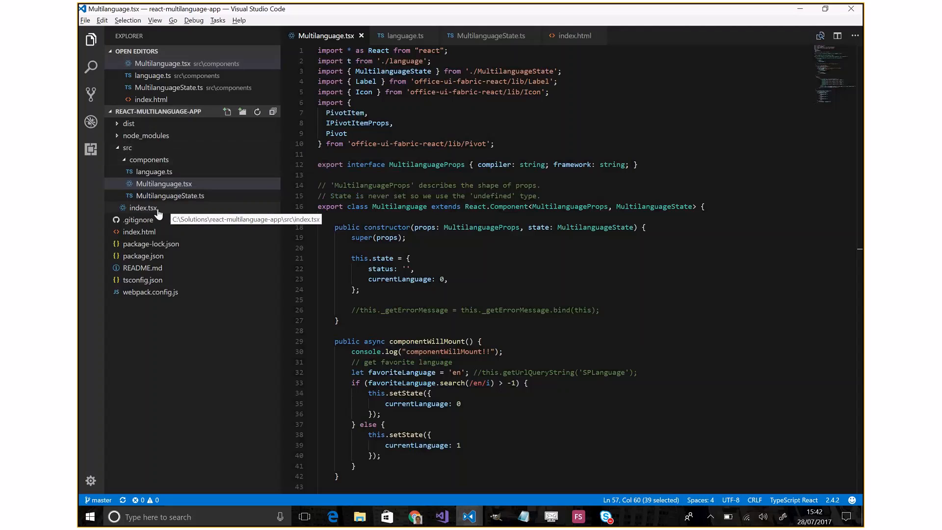
mouse_move(170, 210)
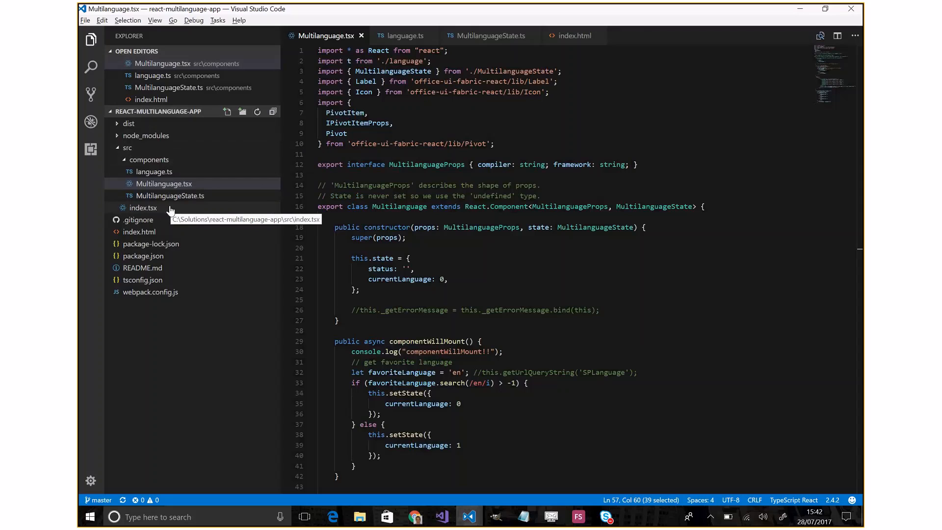
mouse_move(192, 184)
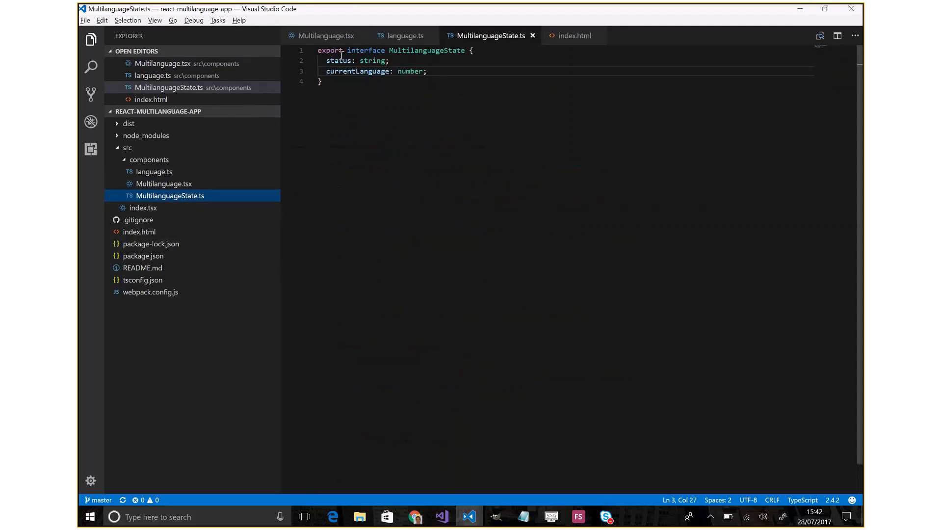
mouse_move(340, 59)
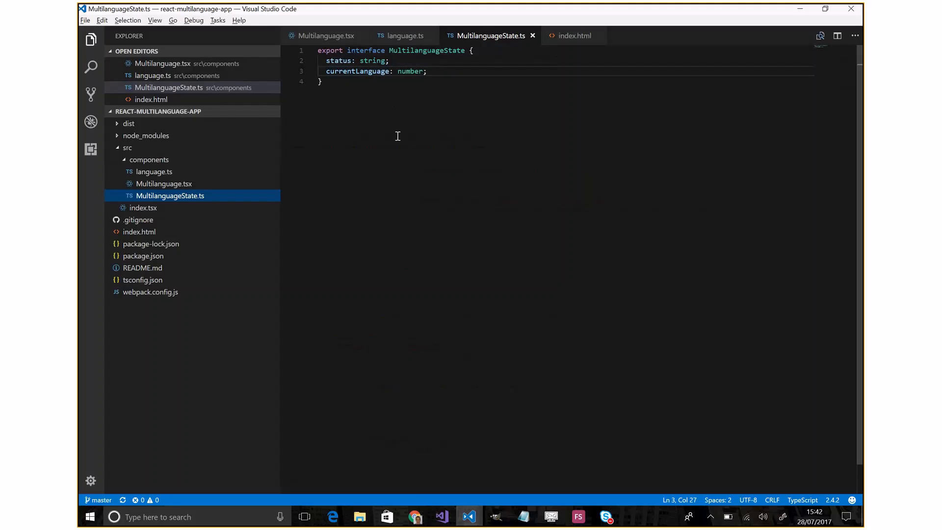
mouse_move(175, 175)
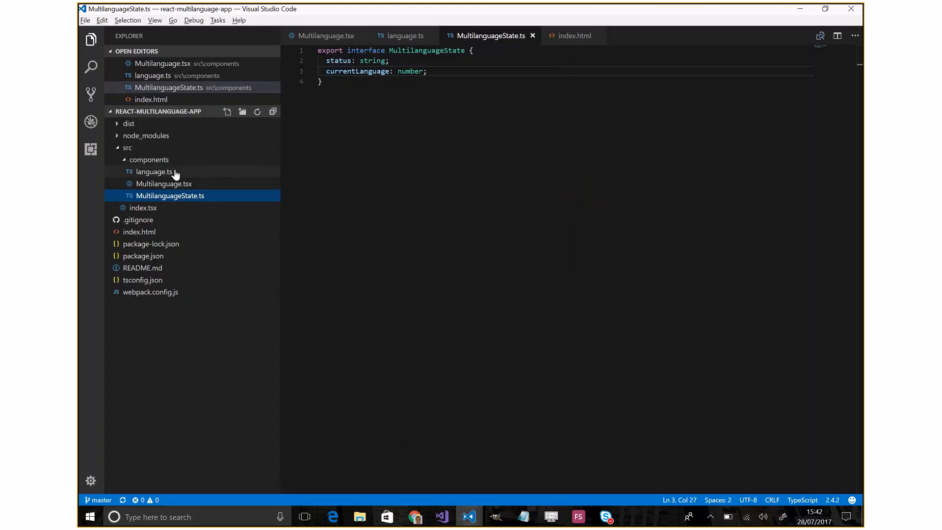
Step: Open language.ts with the translated welcome and description strings
click(153, 172)
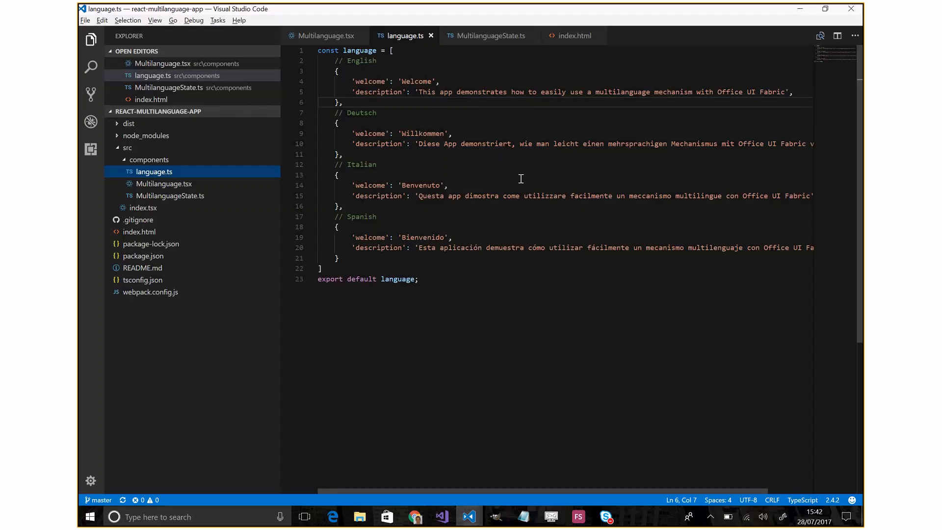
mouse_move(371, 82)
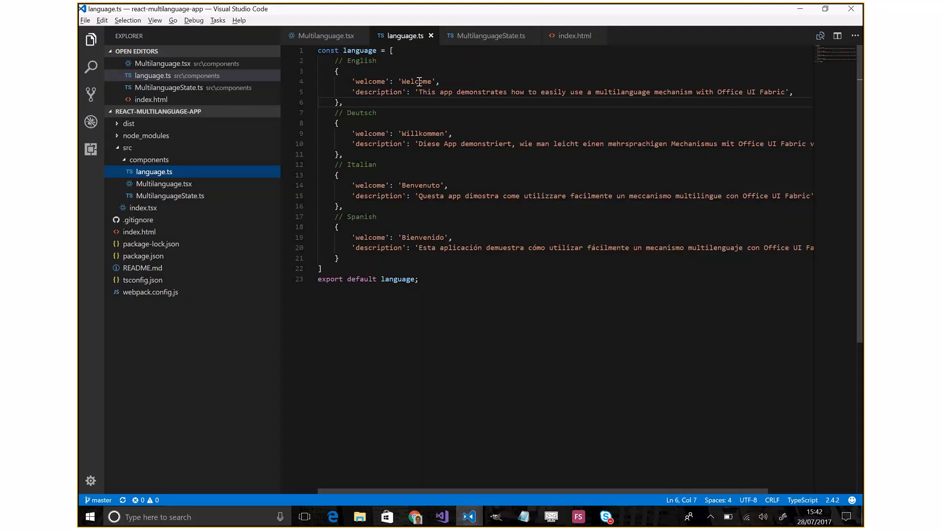
mouse_move(370, 81)
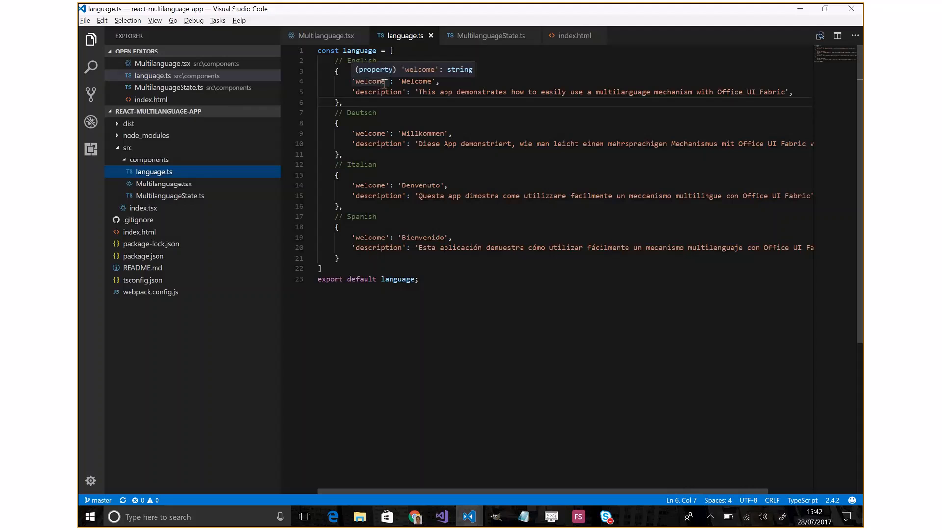
mouse_move(530, 318)
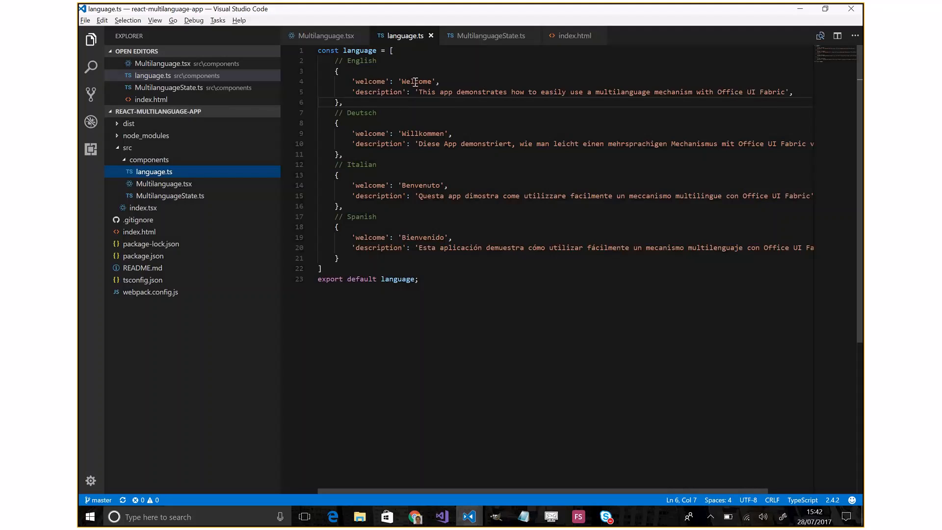
mouse_move(370, 82)
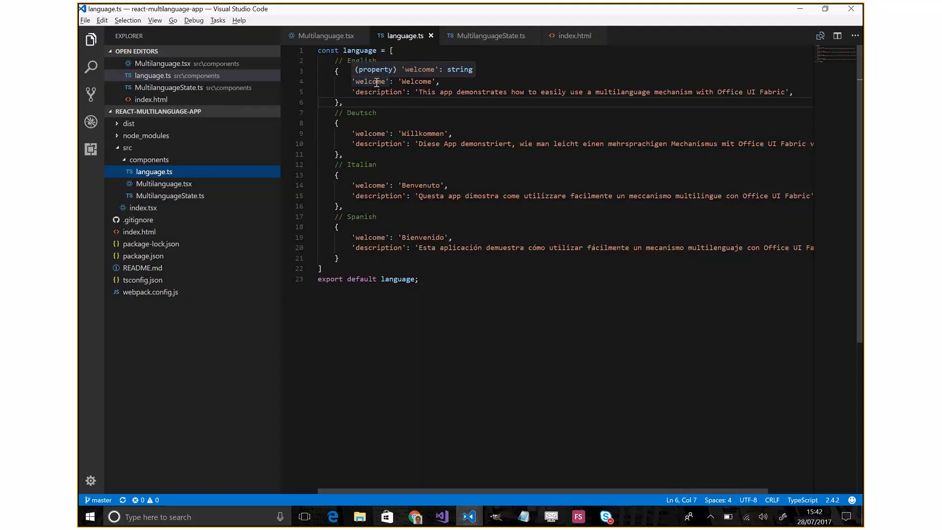
mouse_move(379, 92)
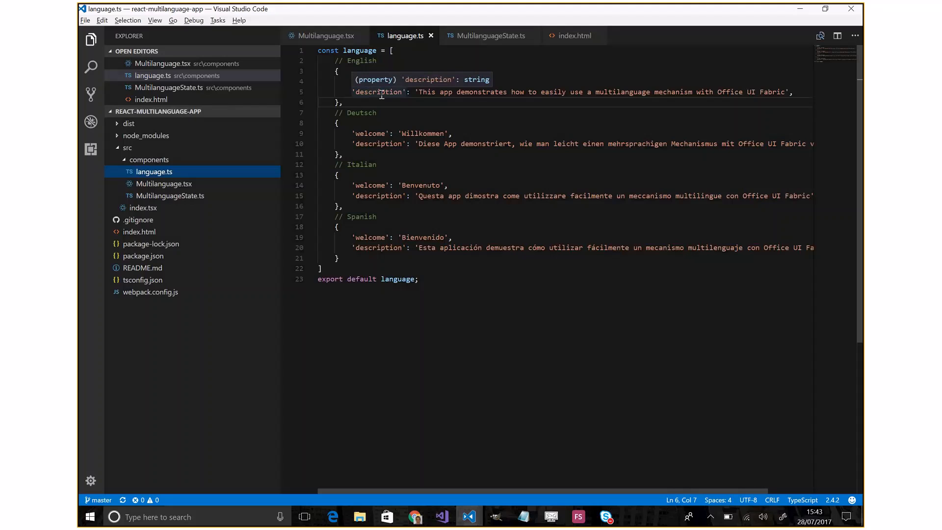
mouse_move(532, 164)
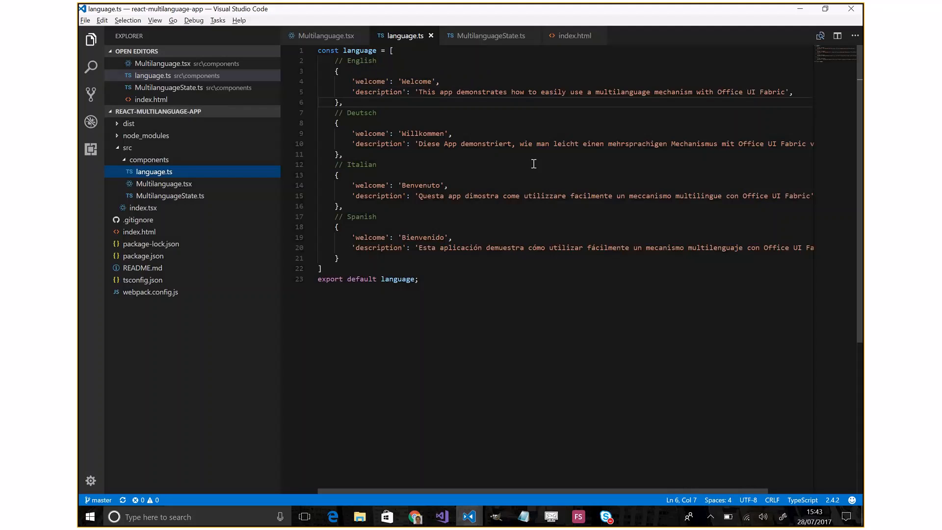
mouse_move(181, 190)
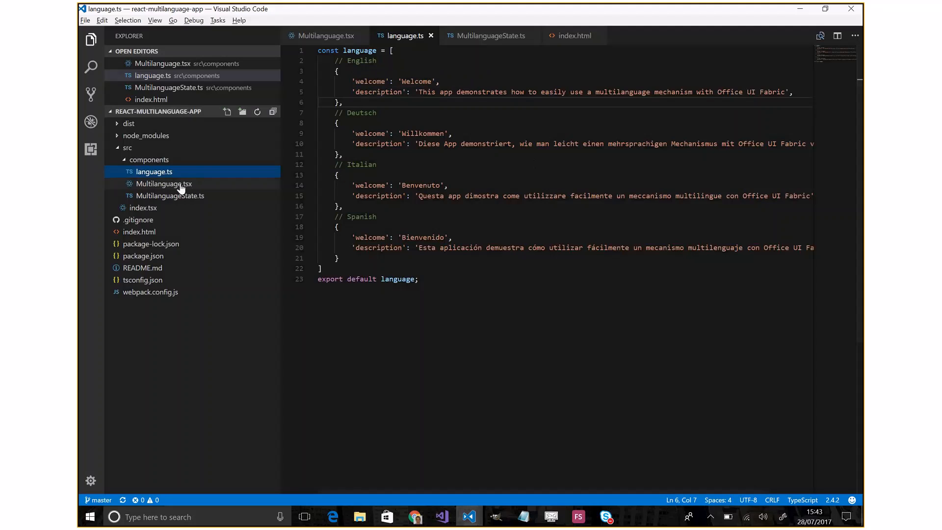
mouse_move(174, 191)
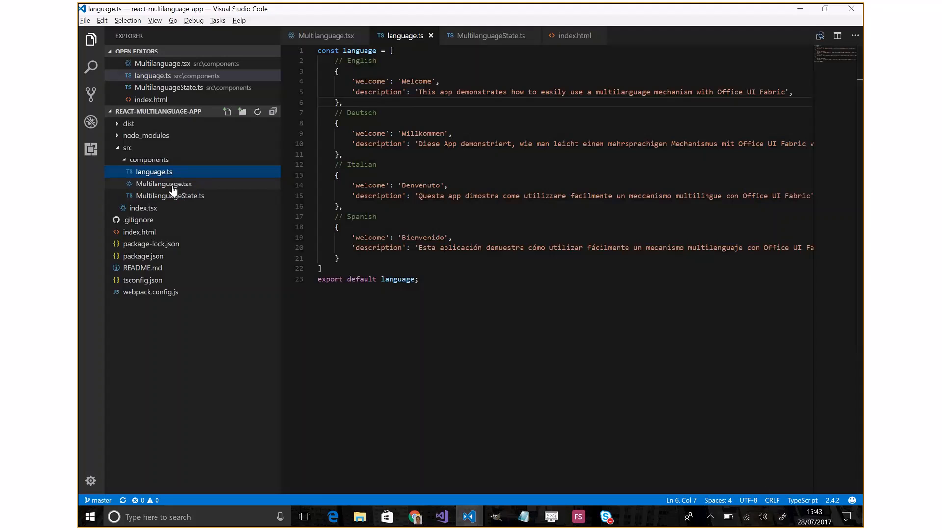
Step: Open the Multilanguage.tsx component file from the Explorer
click(164, 183)
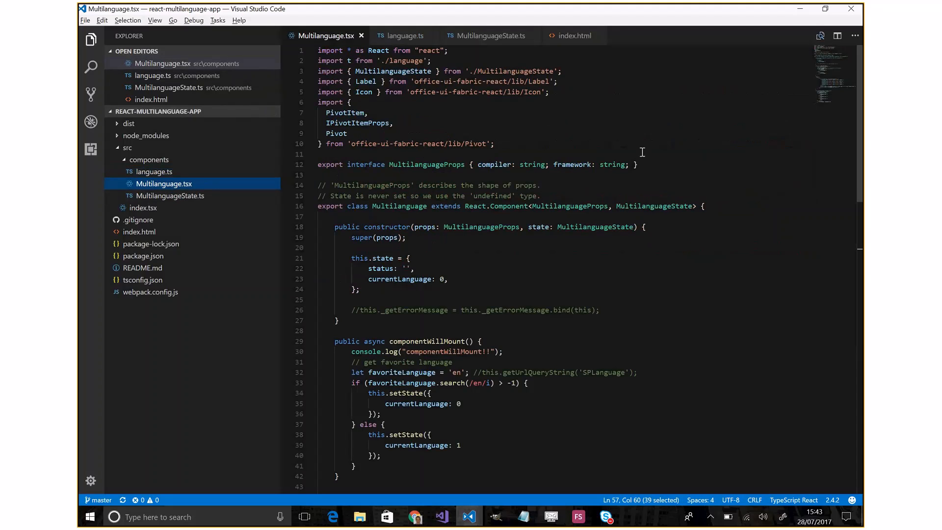
mouse_move(401, 81)
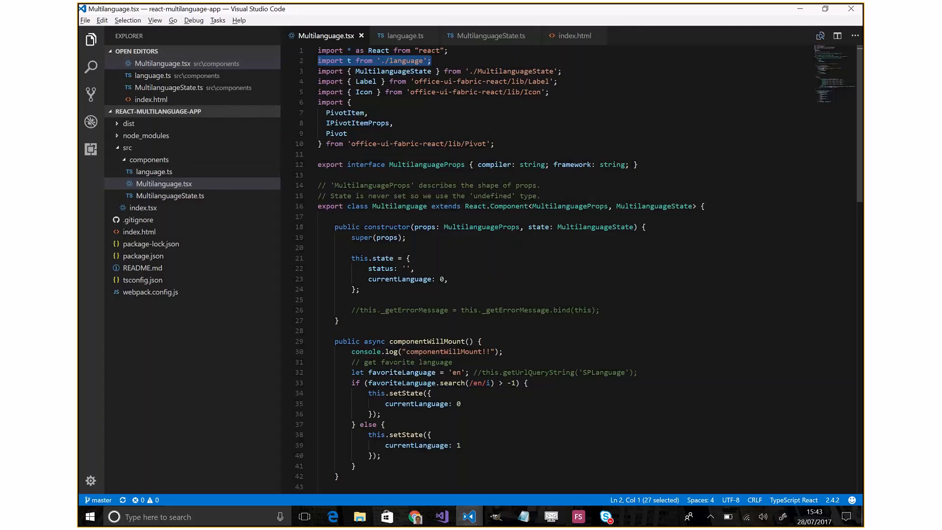
Step: Highlight the translated welcome expression on line 57 of render()
scroll(down, 3)
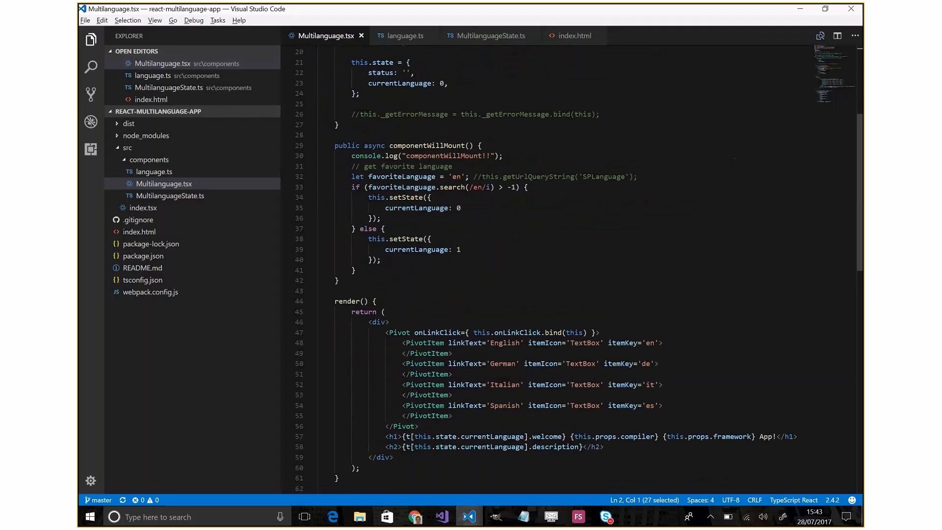
scroll(down, 3)
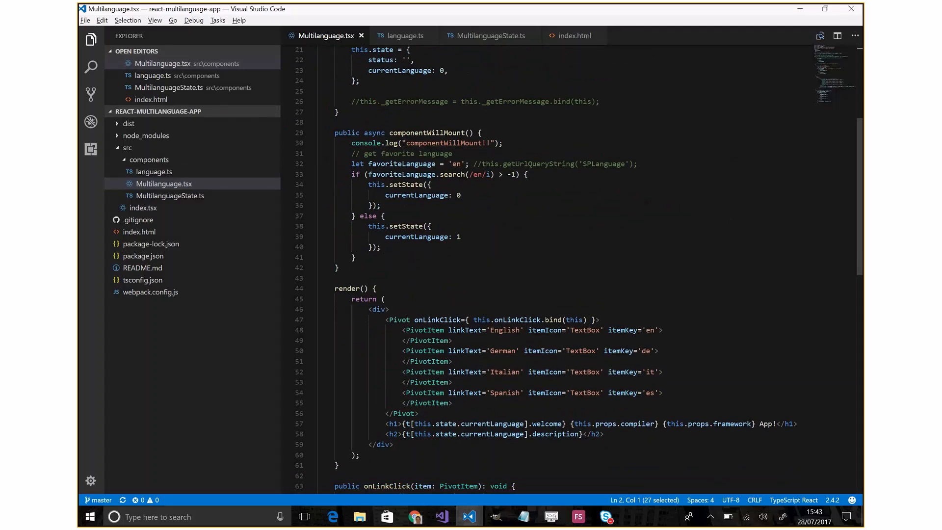
scroll(down, 3)
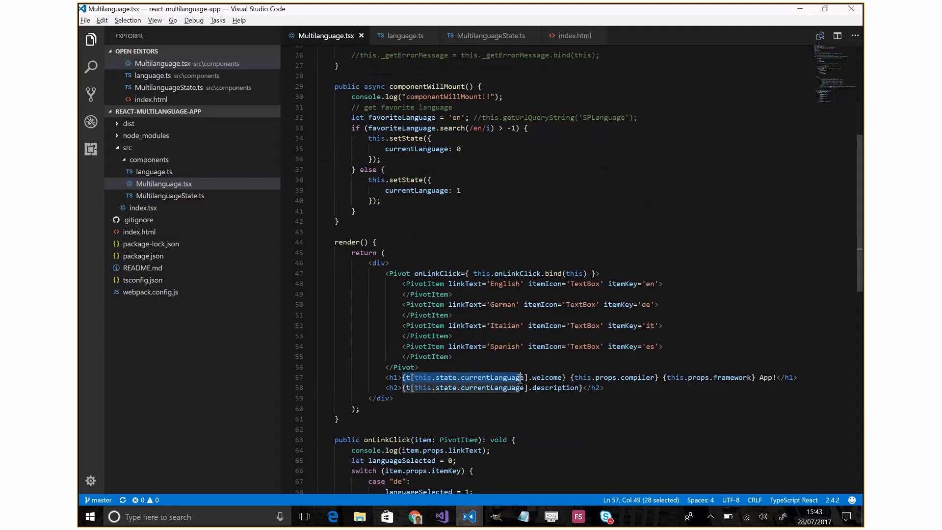
drag(523, 376, 563, 377)
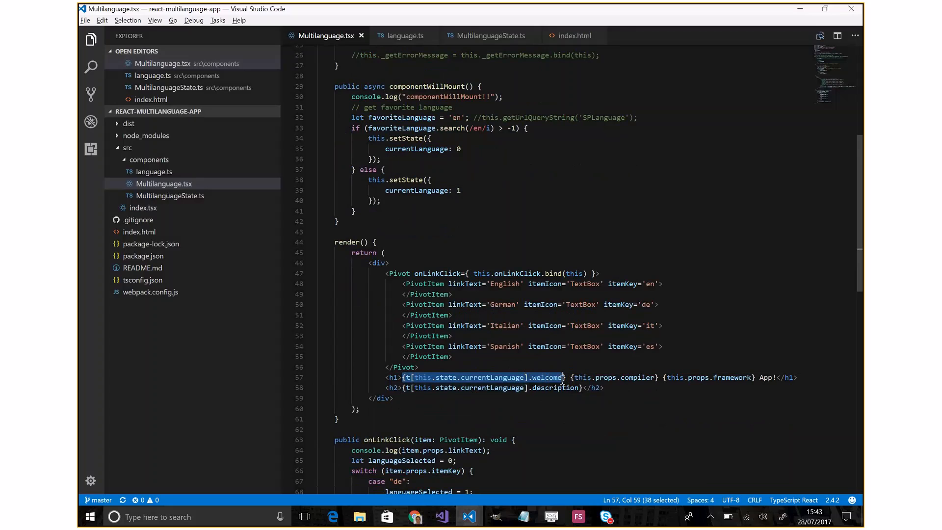
mouse_move(647, 277)
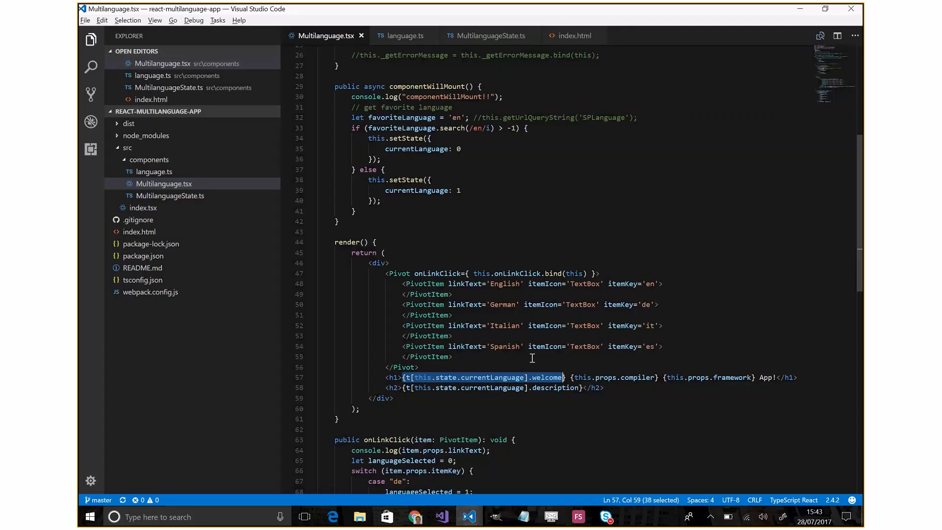
mouse_move(395, 377)
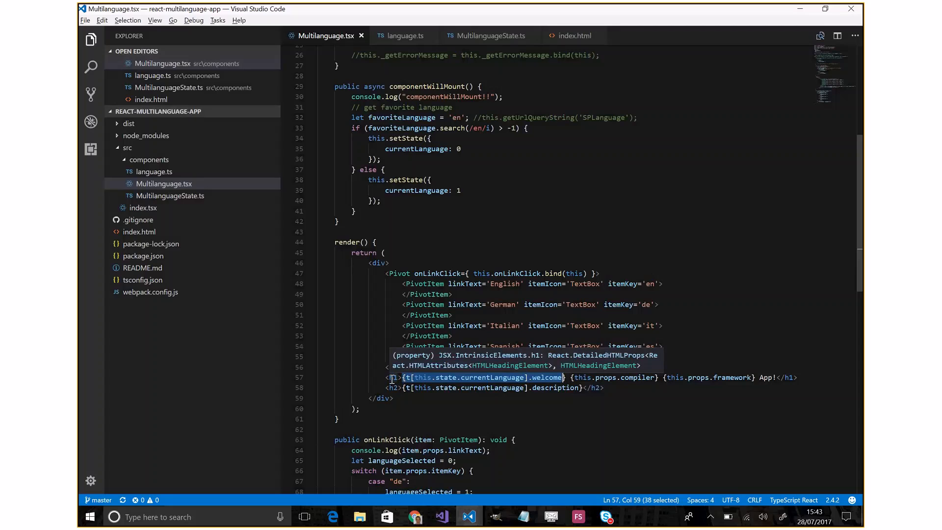
mouse_move(606, 280)
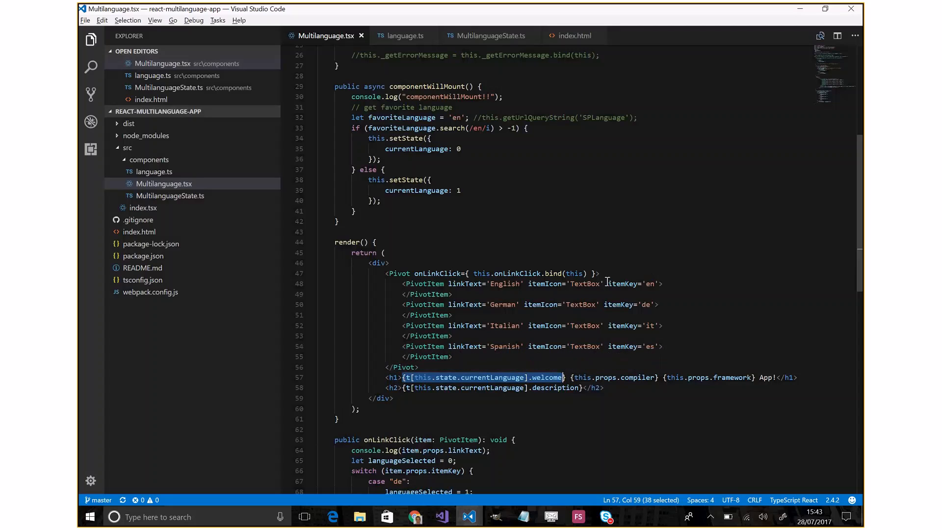
mouse_move(623, 283)
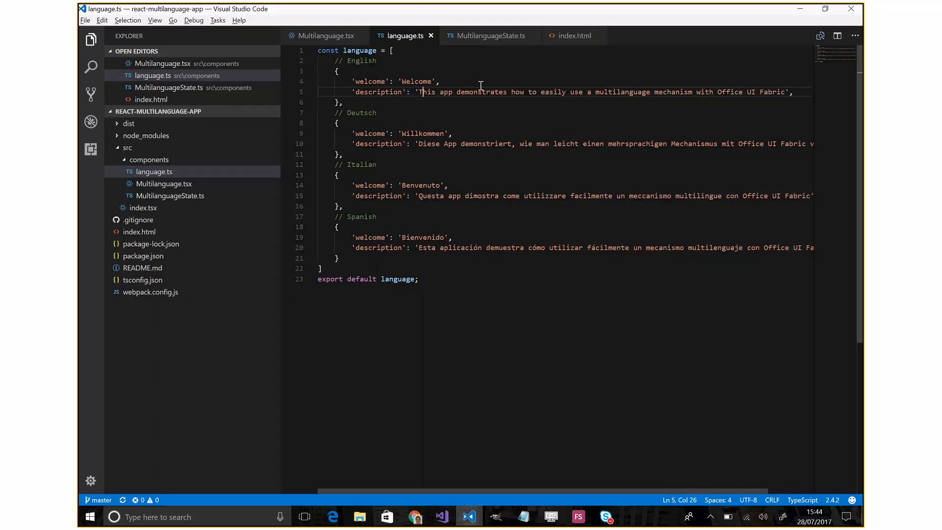
mouse_move(395, 127)
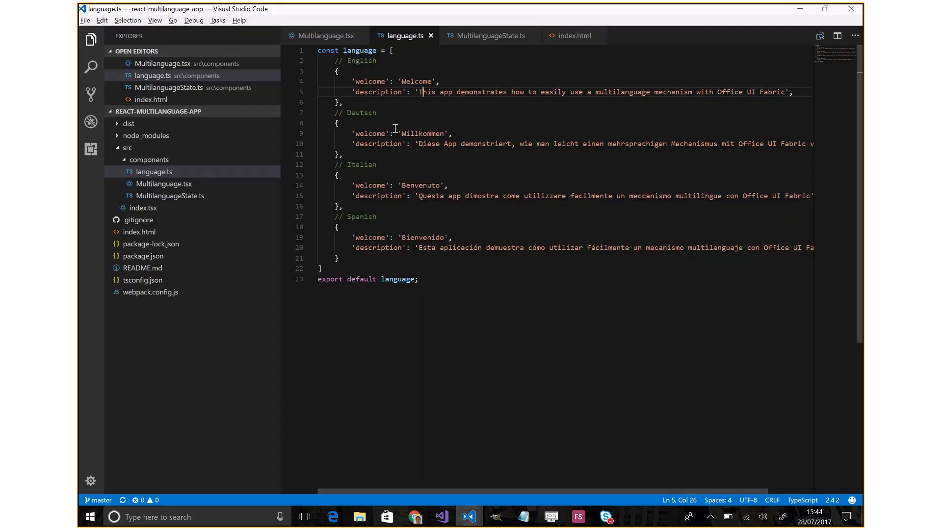
mouse_move(399, 119)
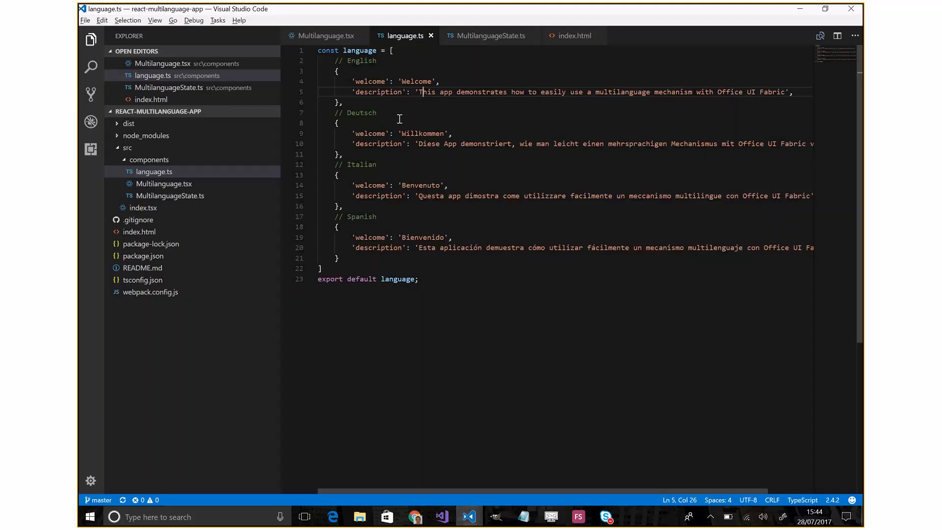
mouse_move(396, 208)
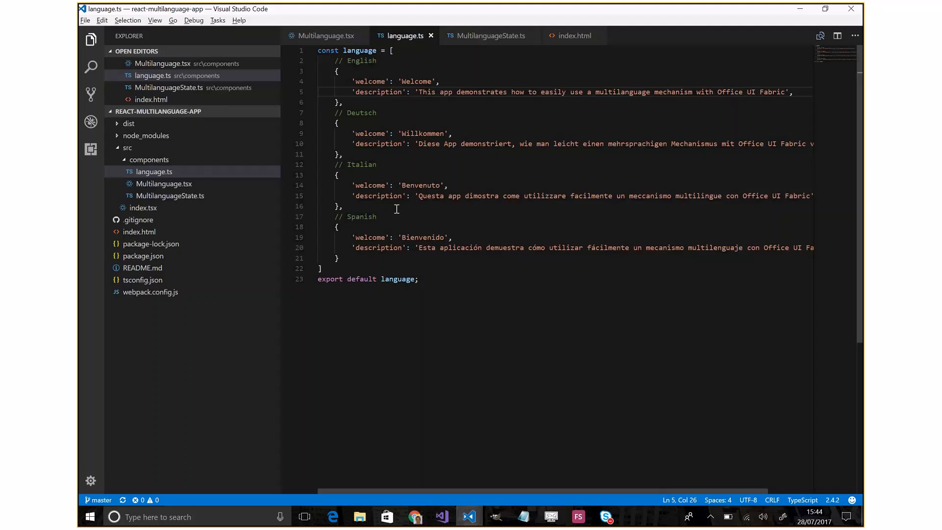
Step: Return to the Multilanguage.tsx component file
click(328, 36)
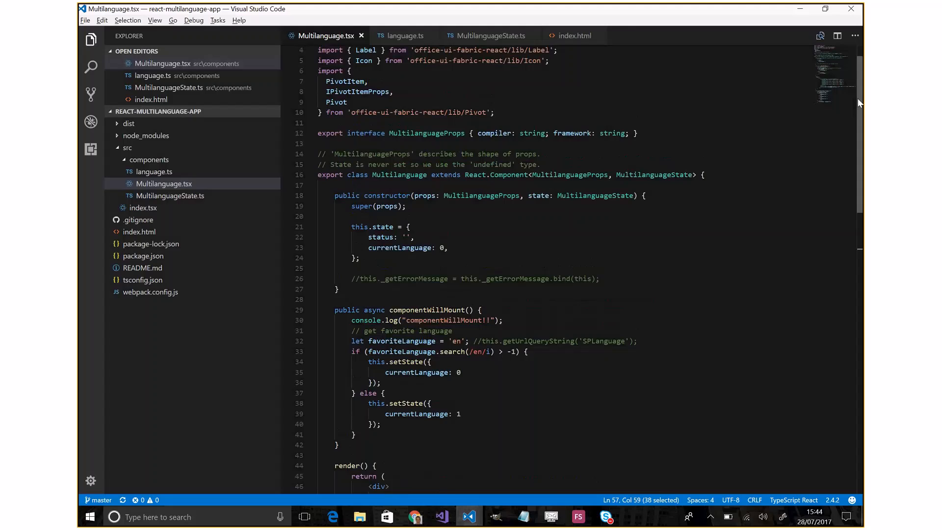
scroll(down, 3)
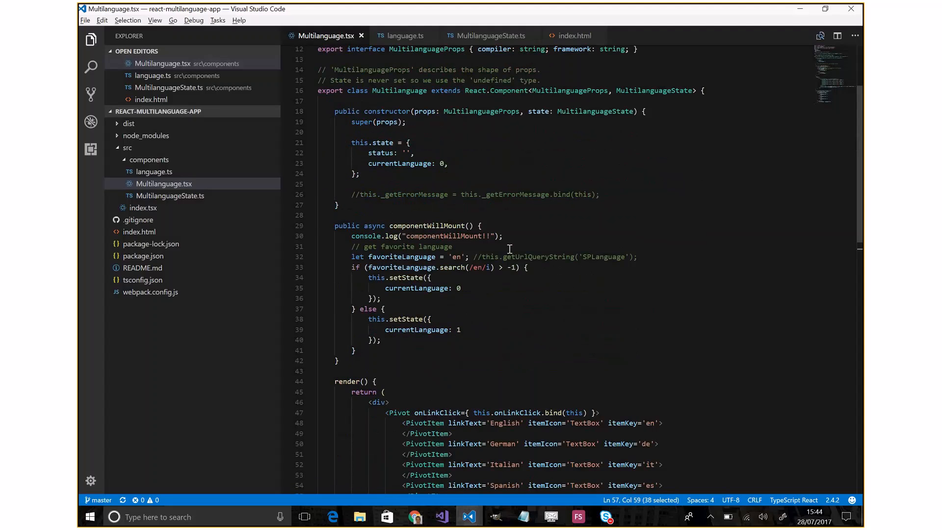
double_click(427, 226)
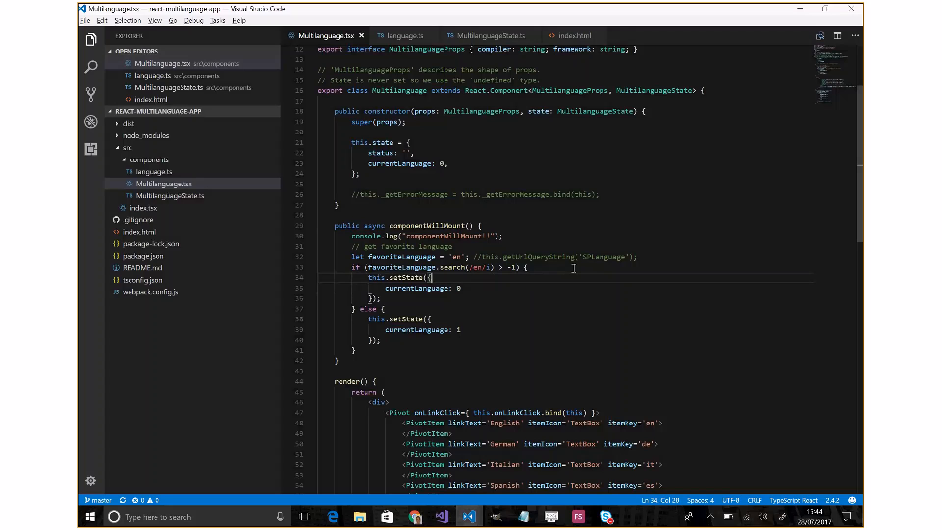
mouse_move(574, 267)
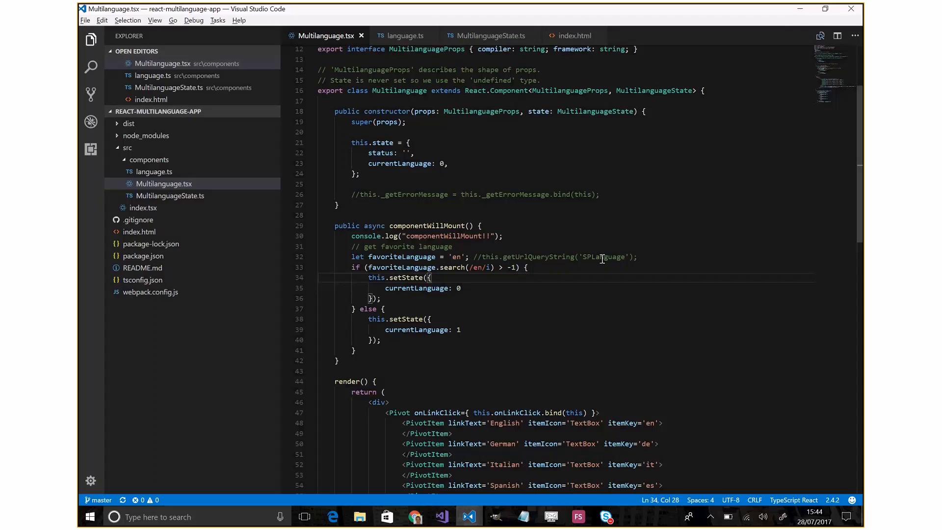
double_click(603, 256)
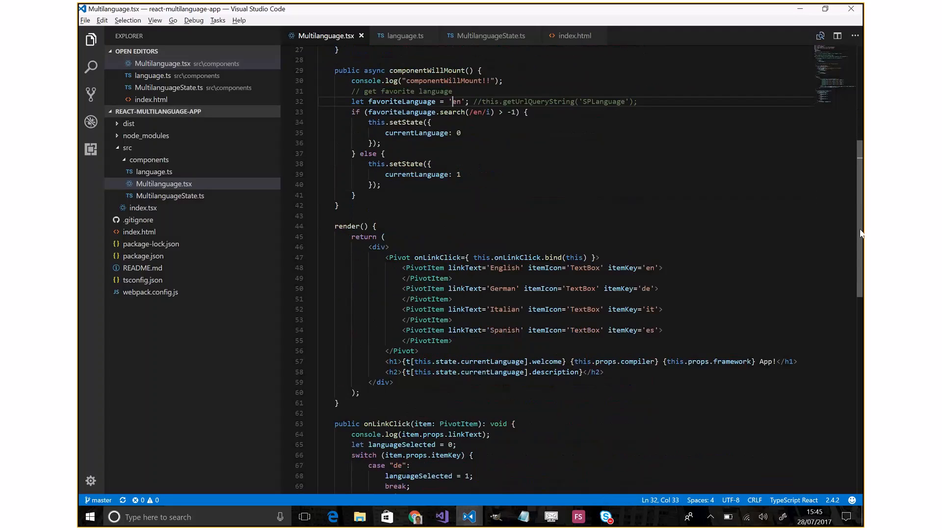
scroll(down, 3)
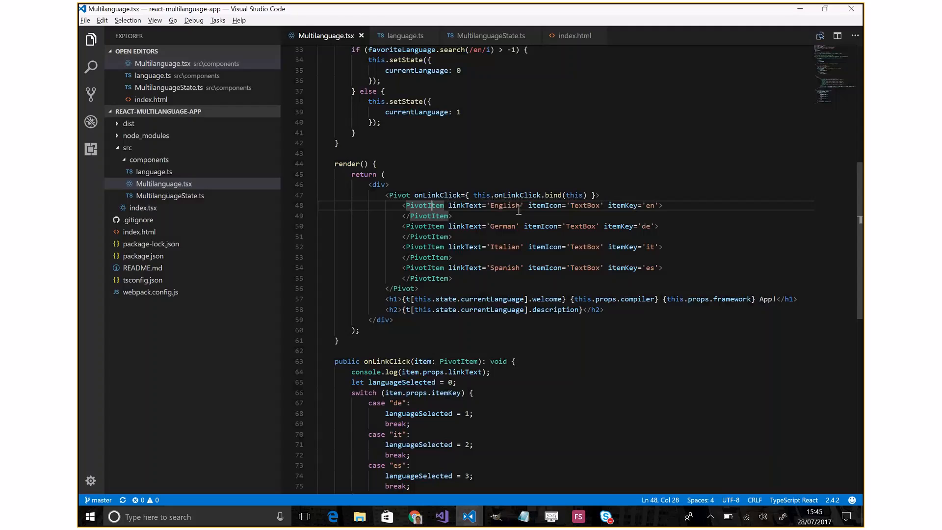
mouse_move(817, 223)
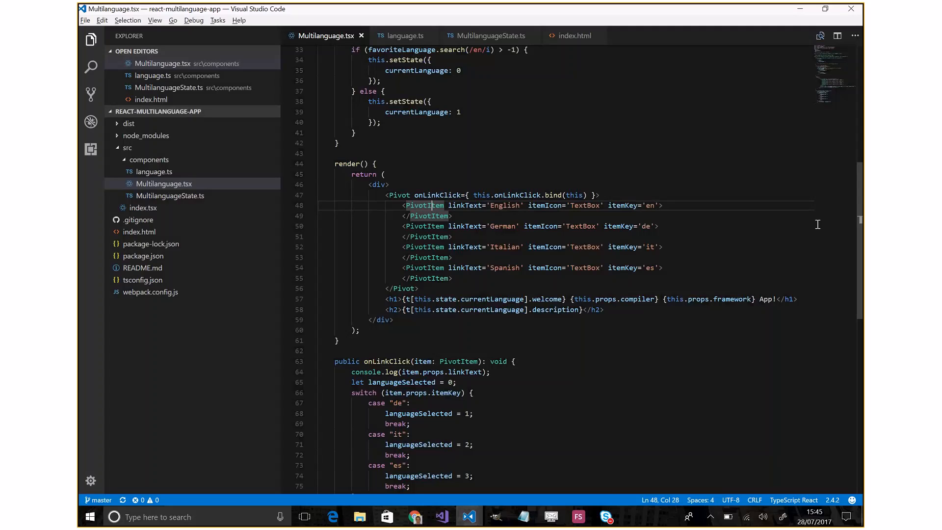
scroll(down, 3)
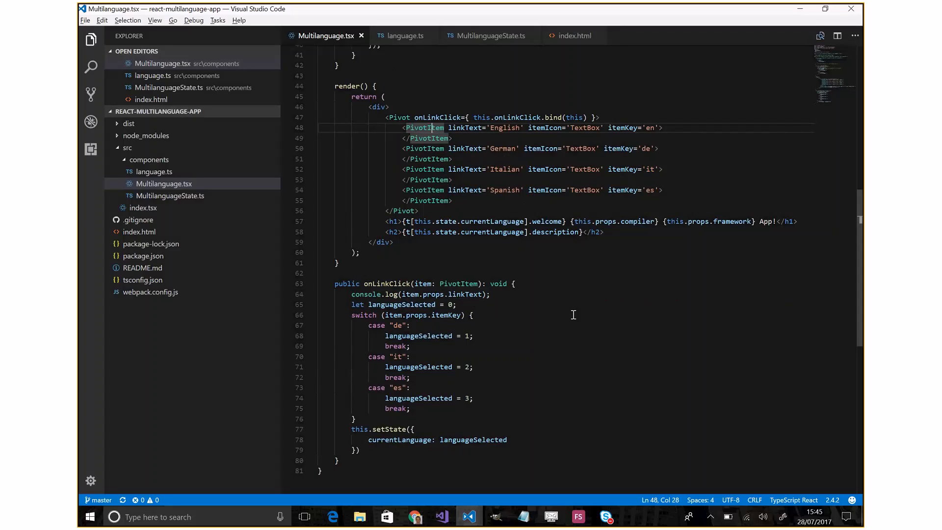
mouse_move(504, 332)
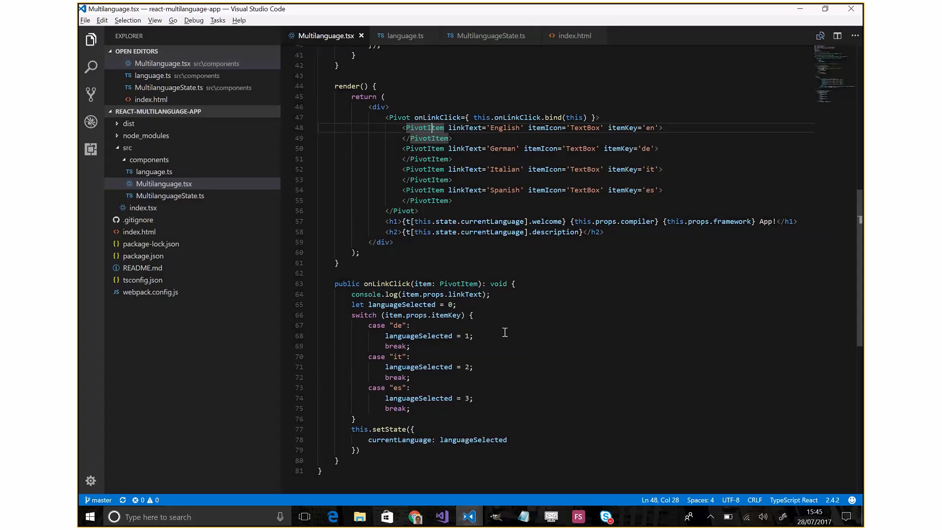
mouse_move(419, 336)
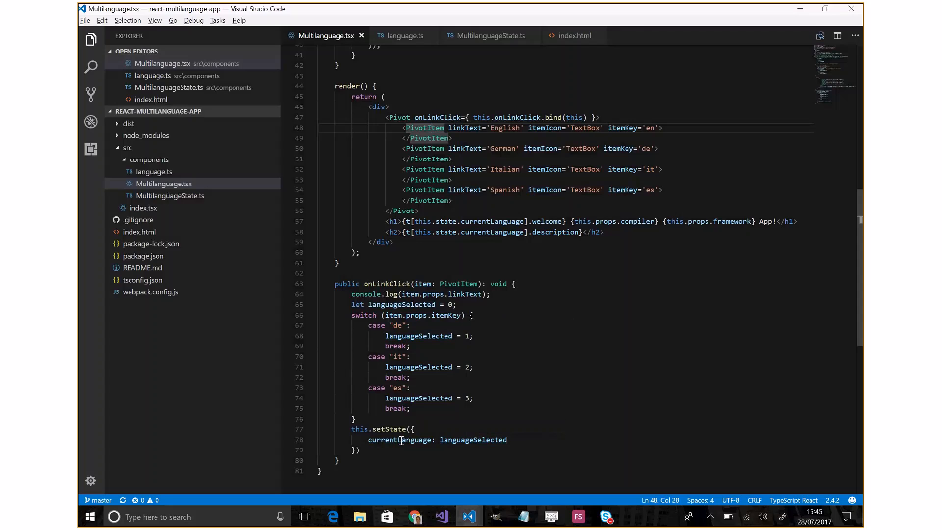
double_click(400, 439)
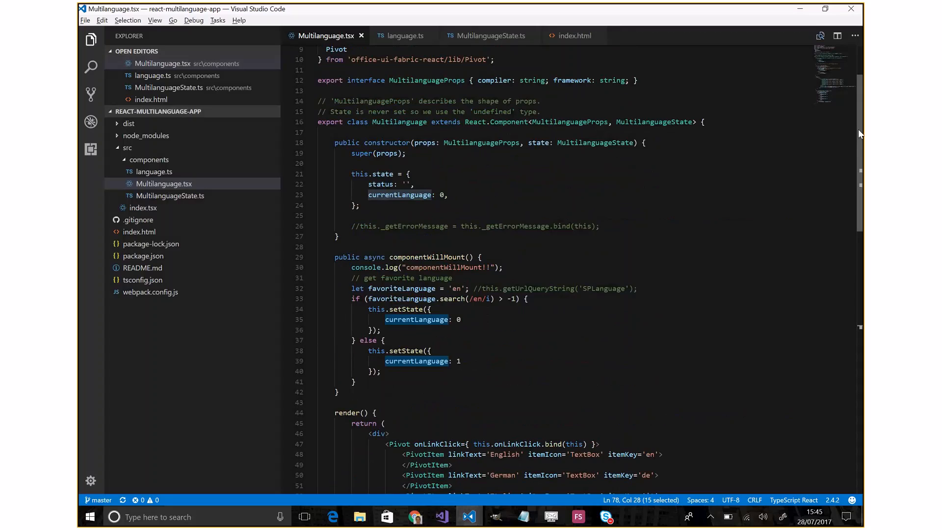
scroll(down, 3)
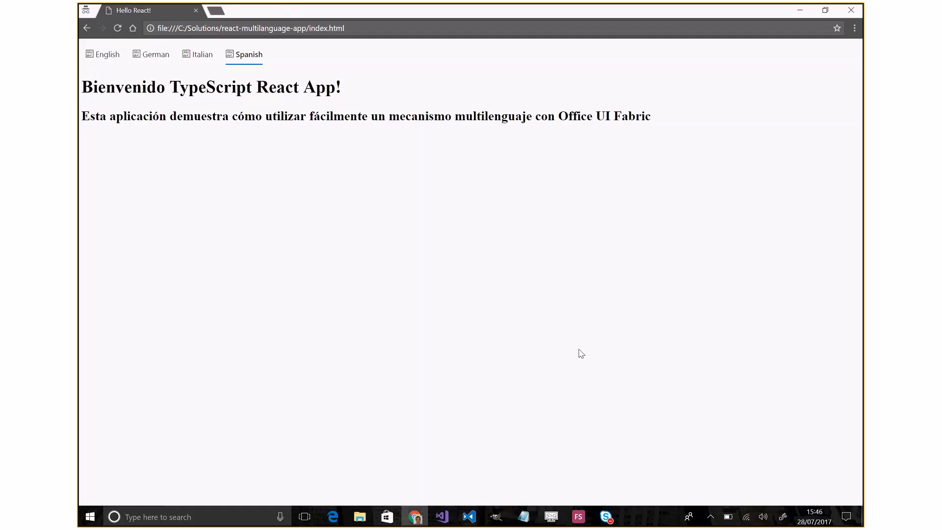
mouse_move(517, 274)
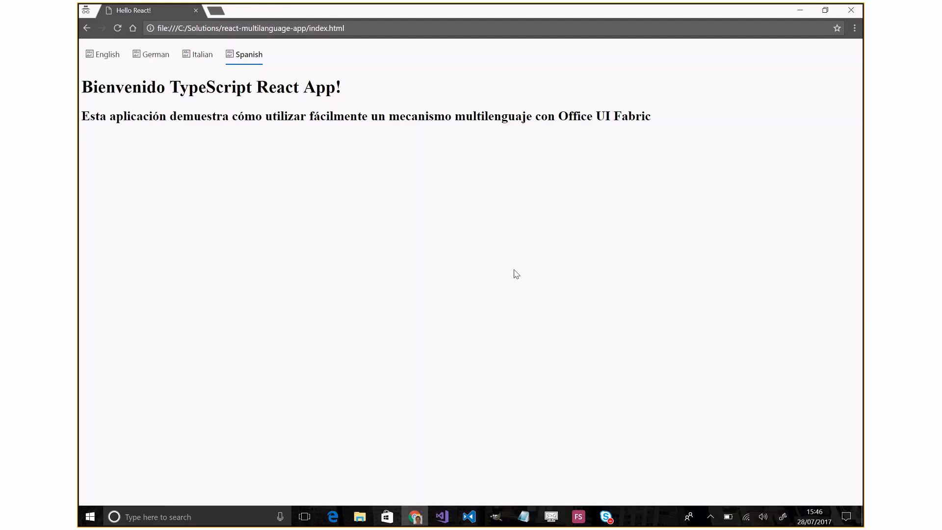